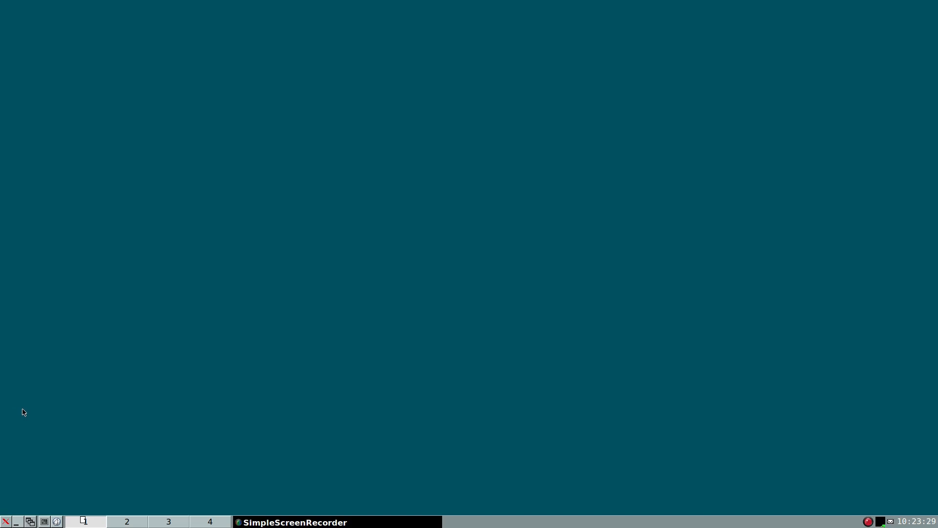
mouse_move(435, 4)
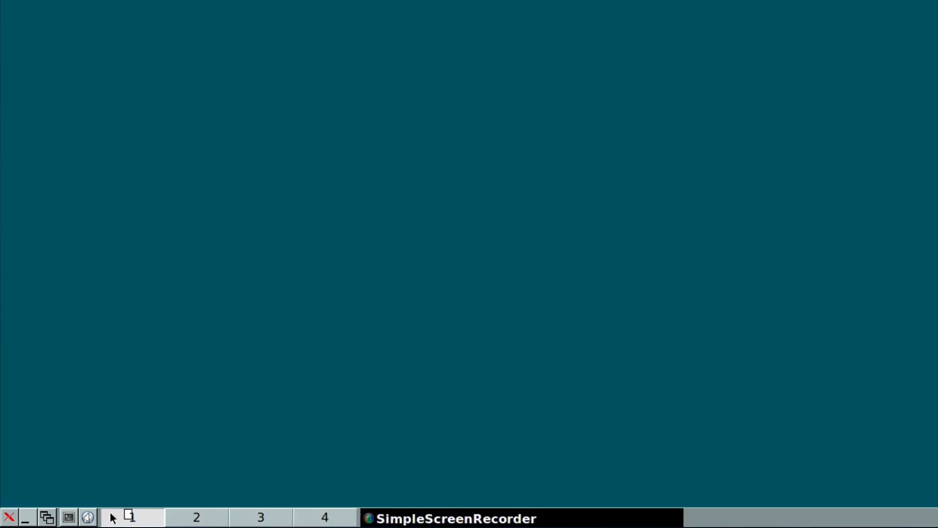
mouse_move(74, 520)
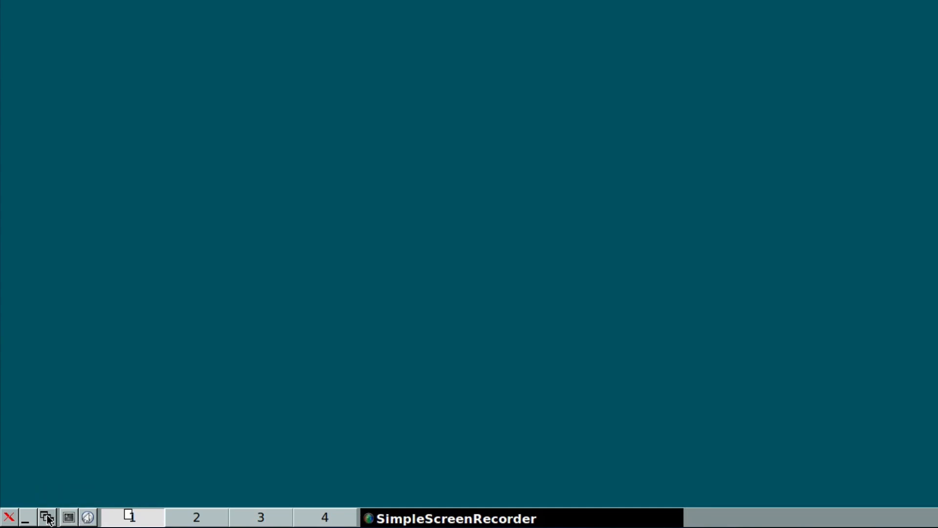
mouse_move(25, 516)
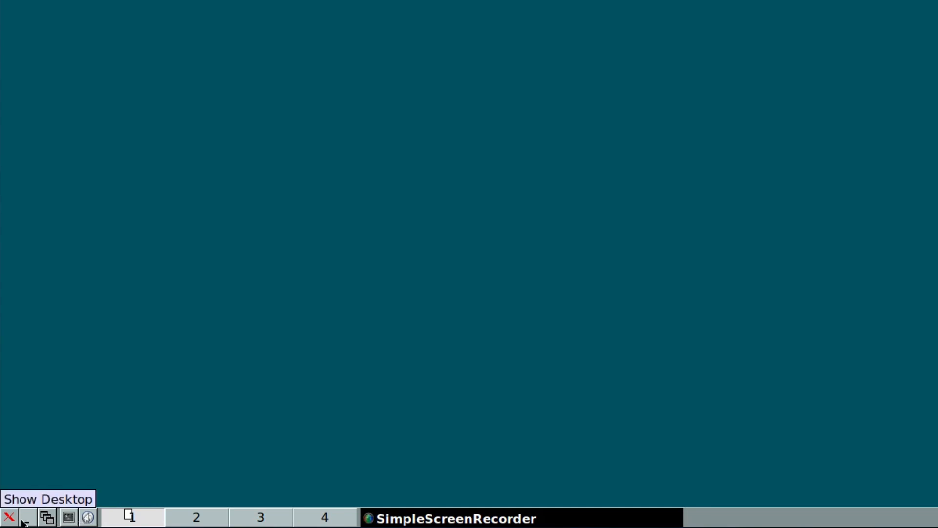
mouse_move(6, 517)
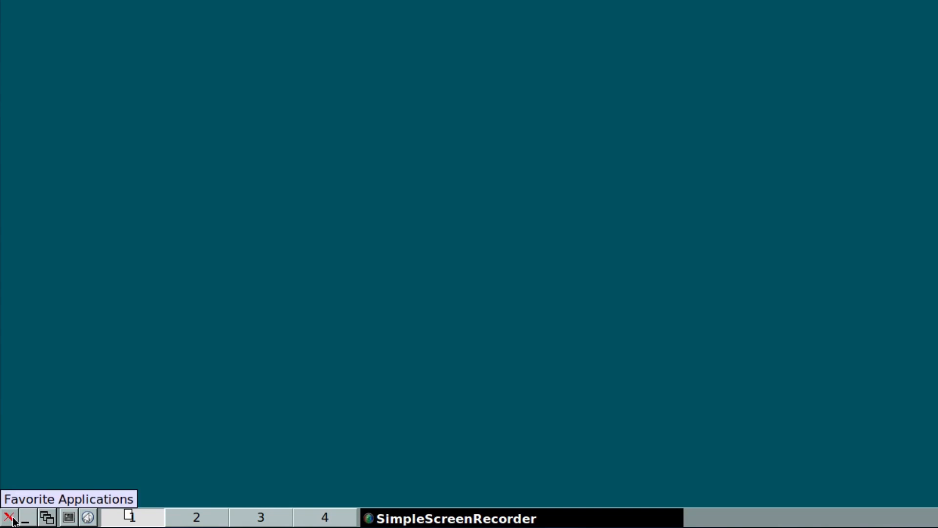
- Bring up the IceWM root applications menu from the start button, then dismiss it
click(7, 515)
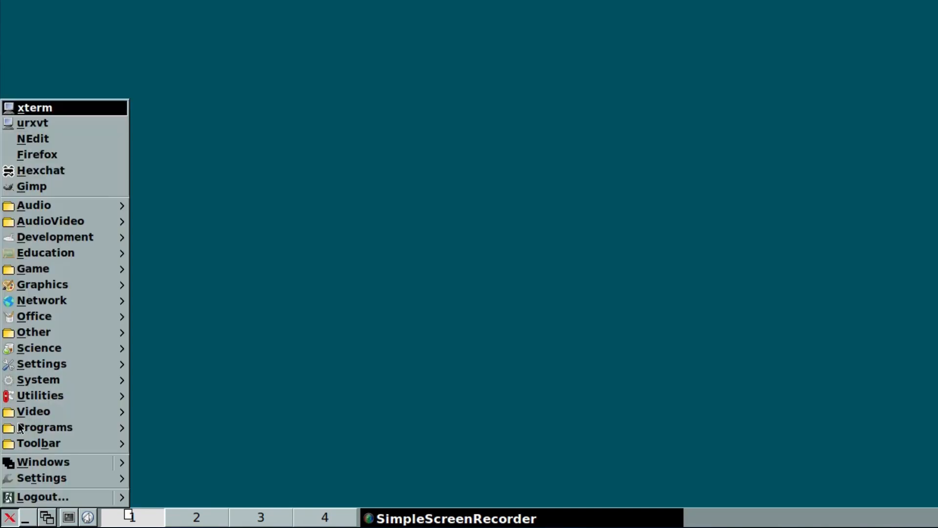
mouse_move(55, 158)
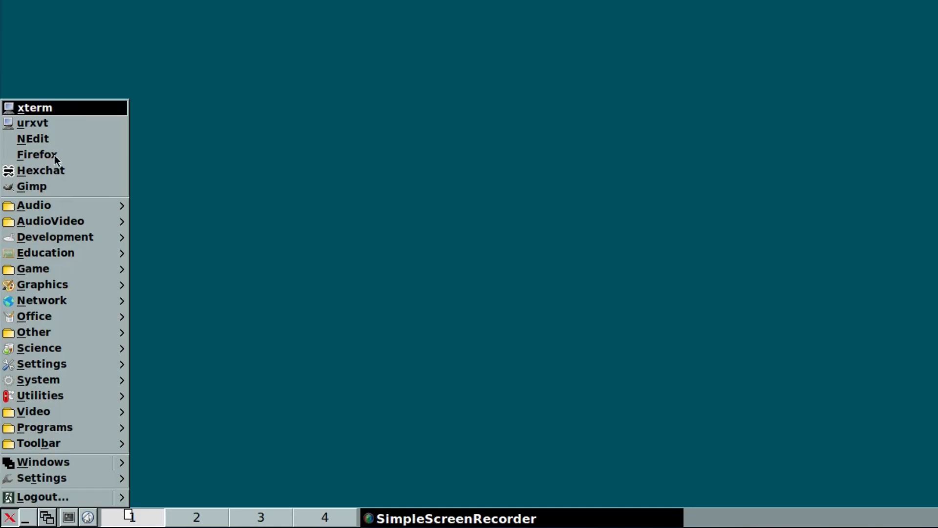
mouse_move(27, 509)
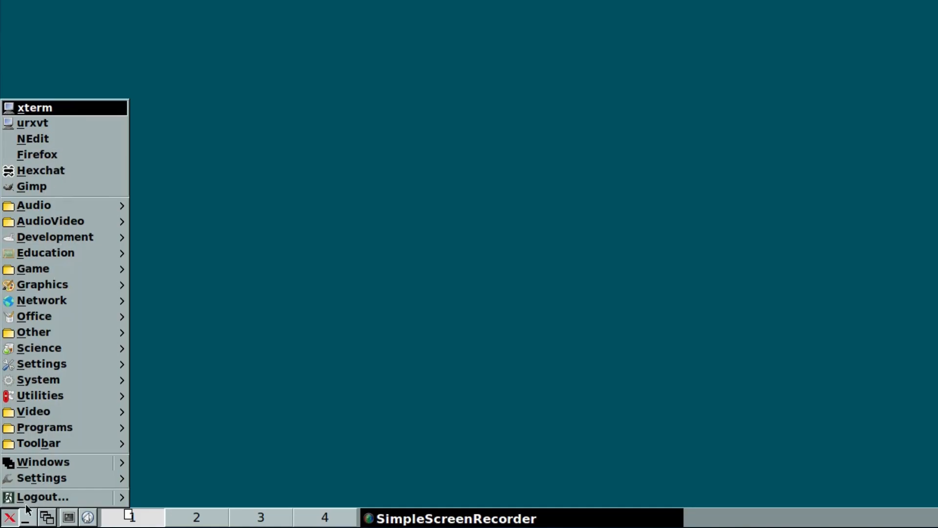
click(59, 458)
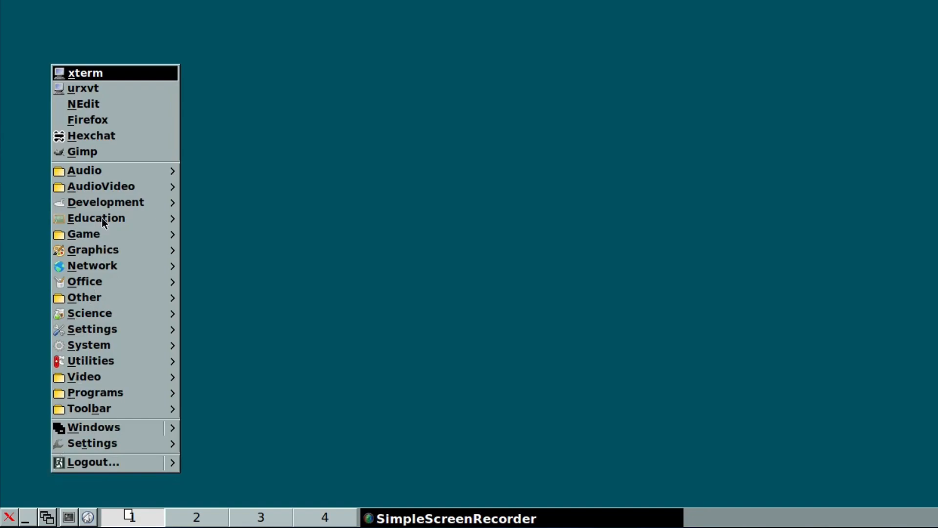
mouse_move(106, 92)
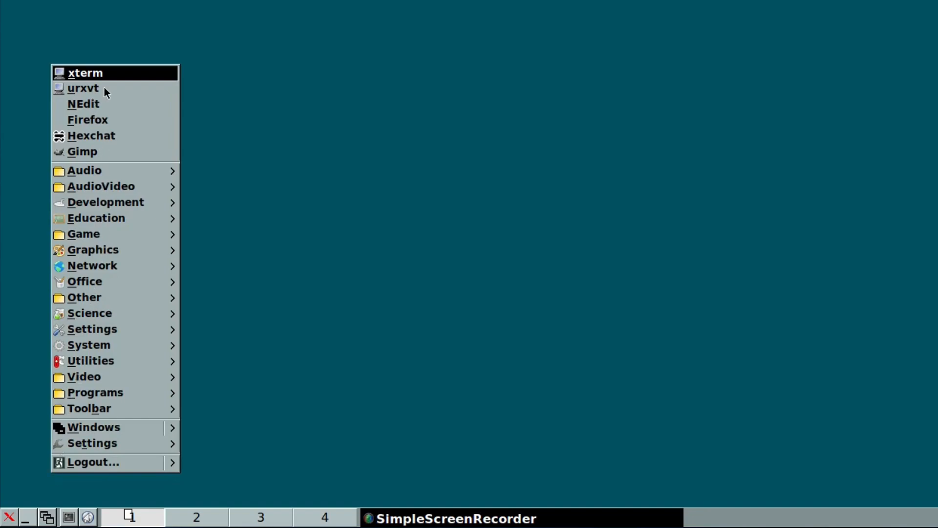
mouse_move(104, 118)
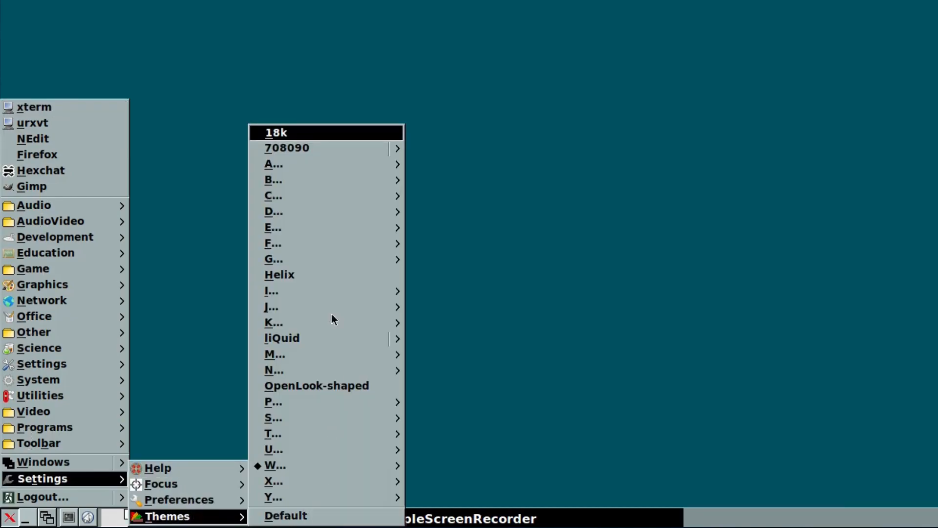
mouse_move(280, 189)
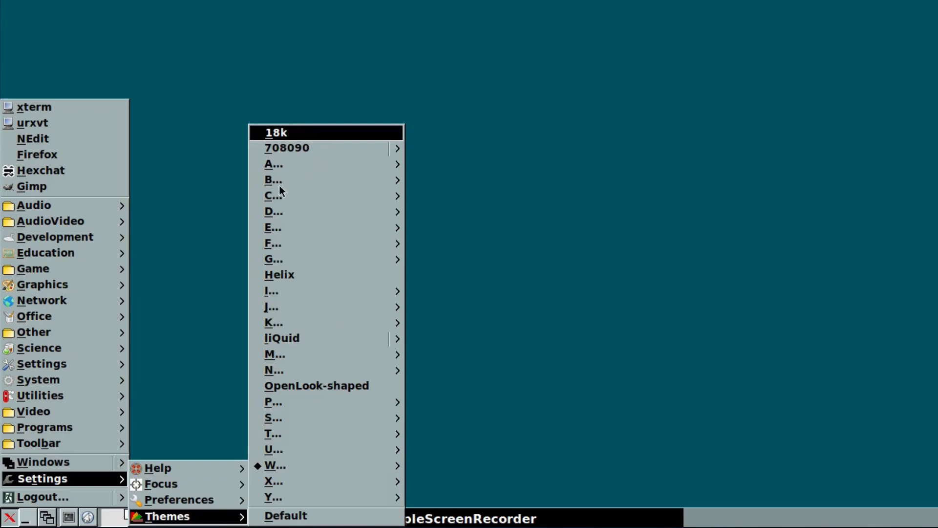
mouse_move(285, 326)
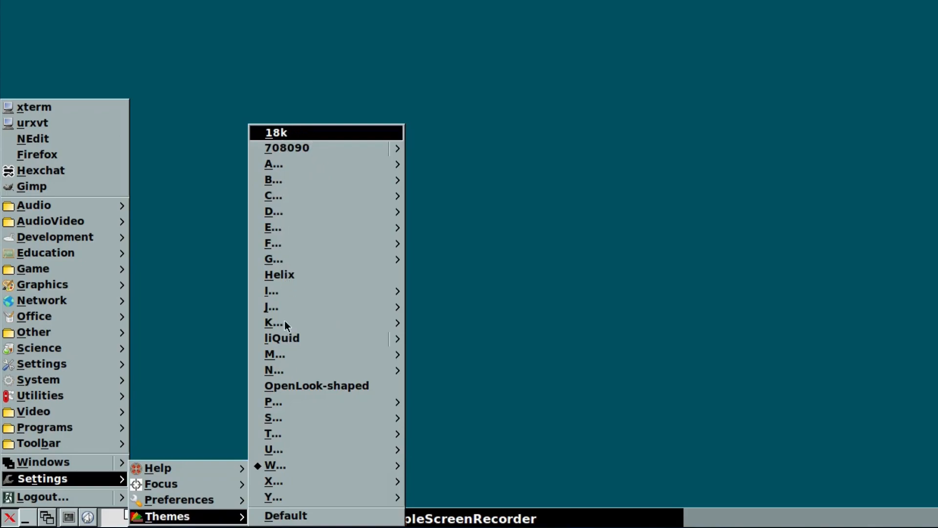
mouse_move(273, 291)
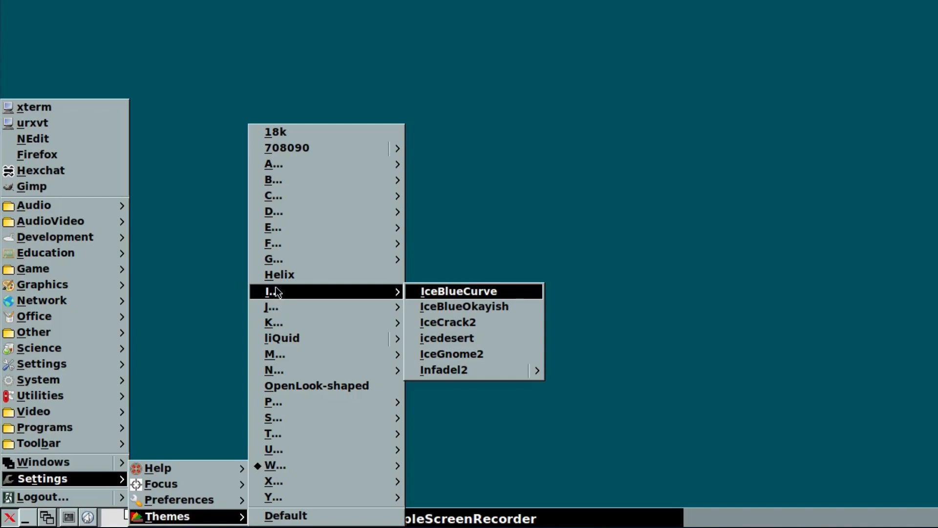
- Switch through a couple of other desktop themes, then restore the original teal warp3x theme
click(459, 291)
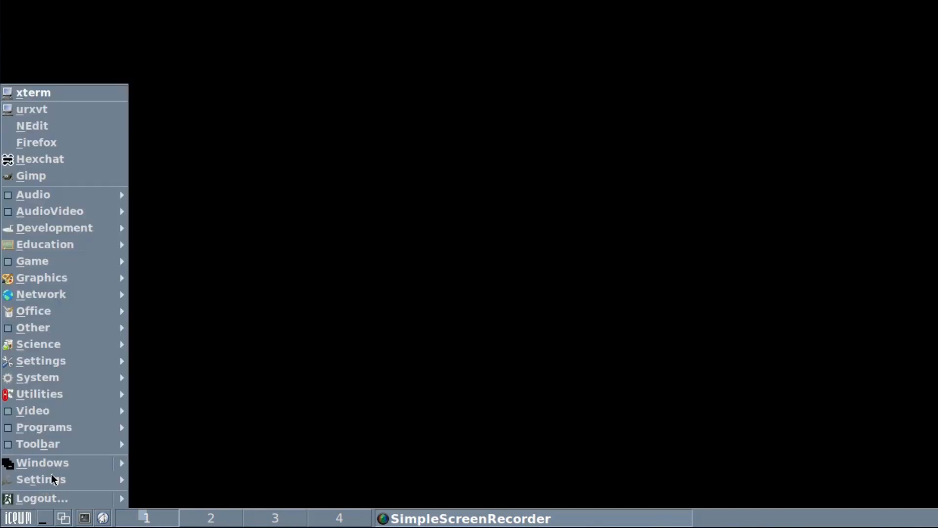
click(41, 479)
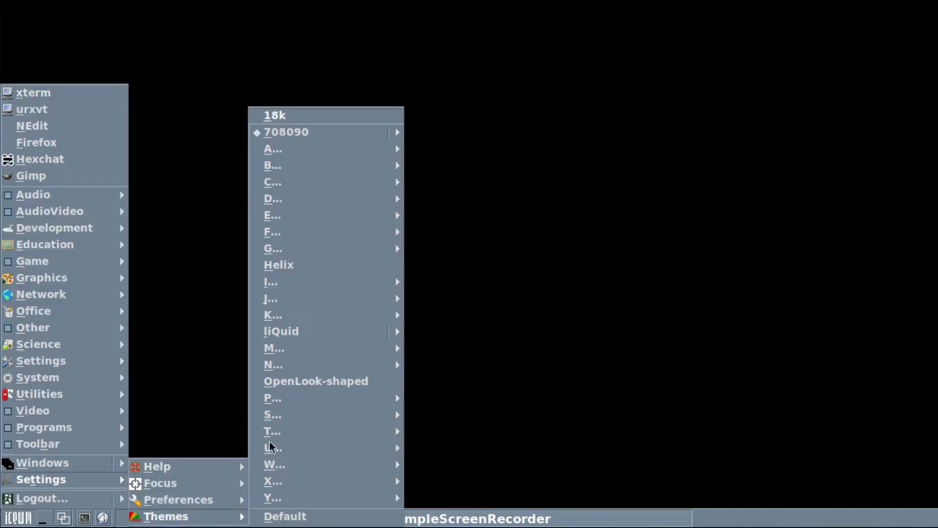
mouse_move(274, 432)
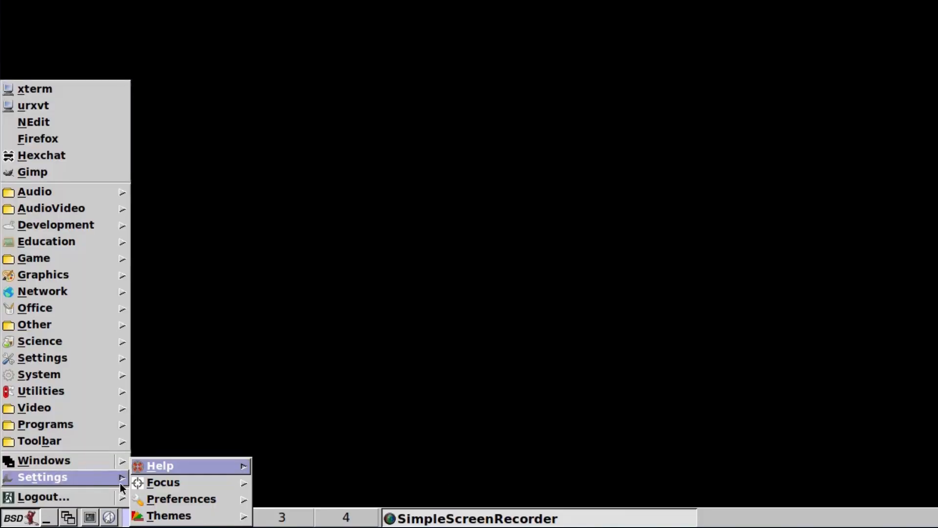
click(168, 516)
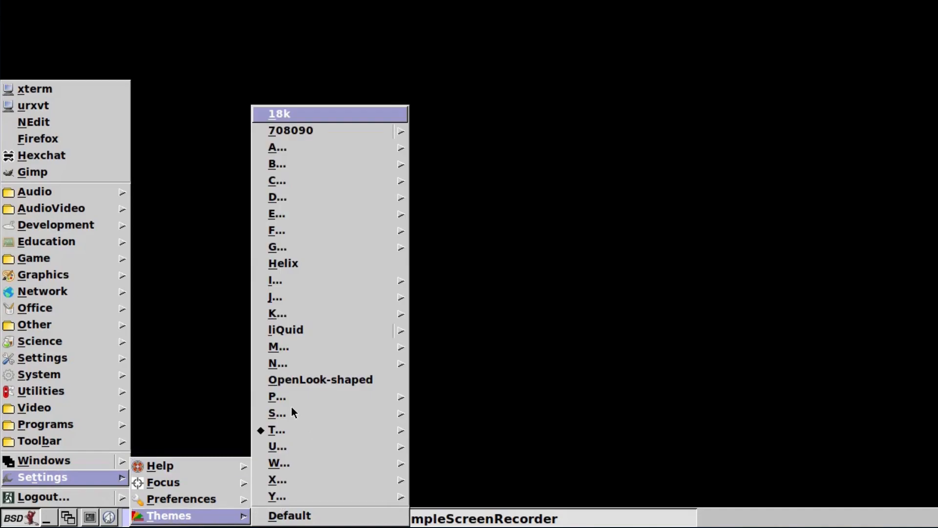
mouse_move(273, 401)
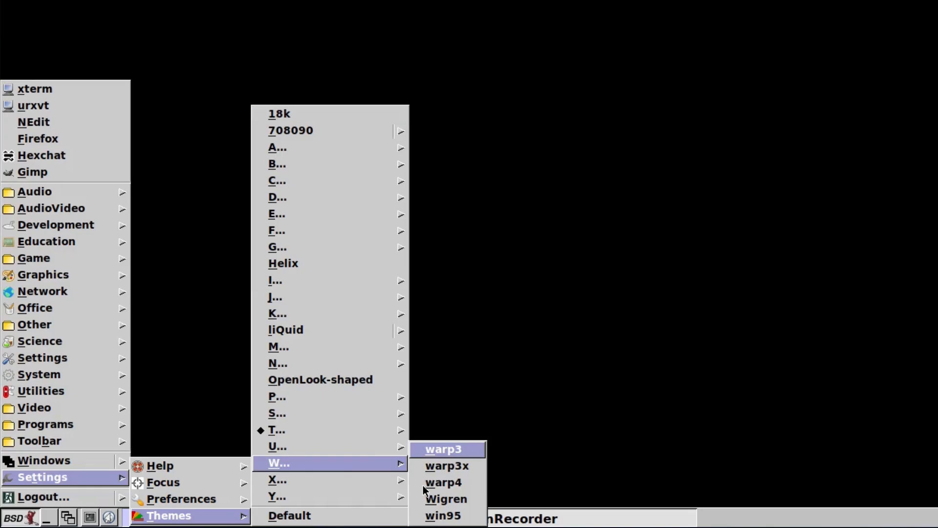
click(447, 448)
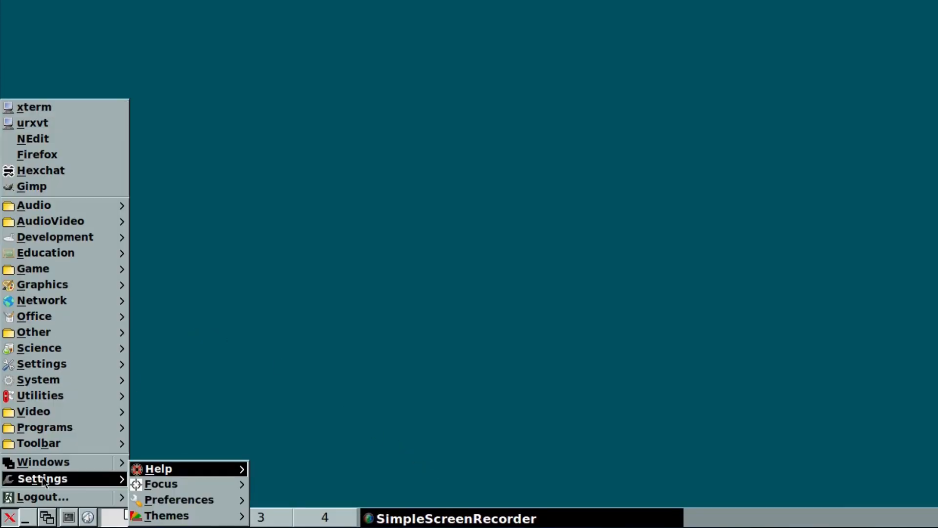
click(178, 500)
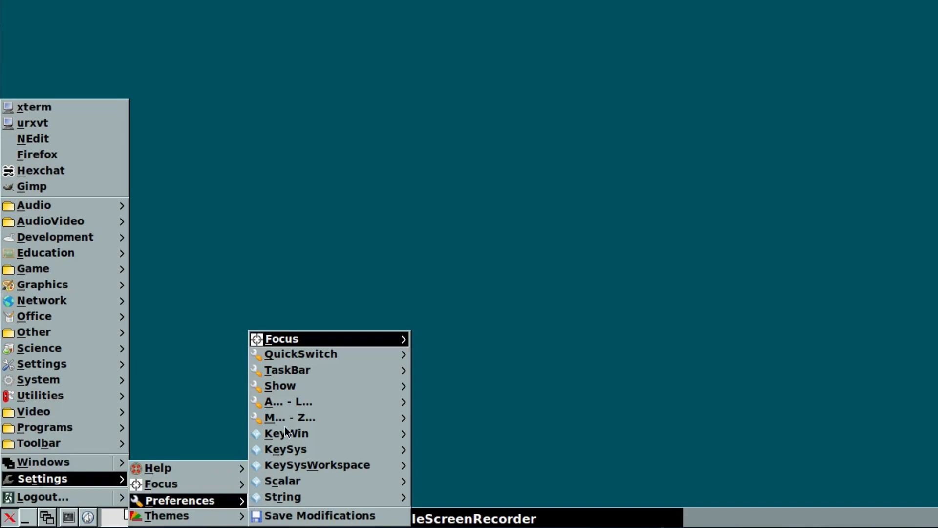
mouse_move(280, 338)
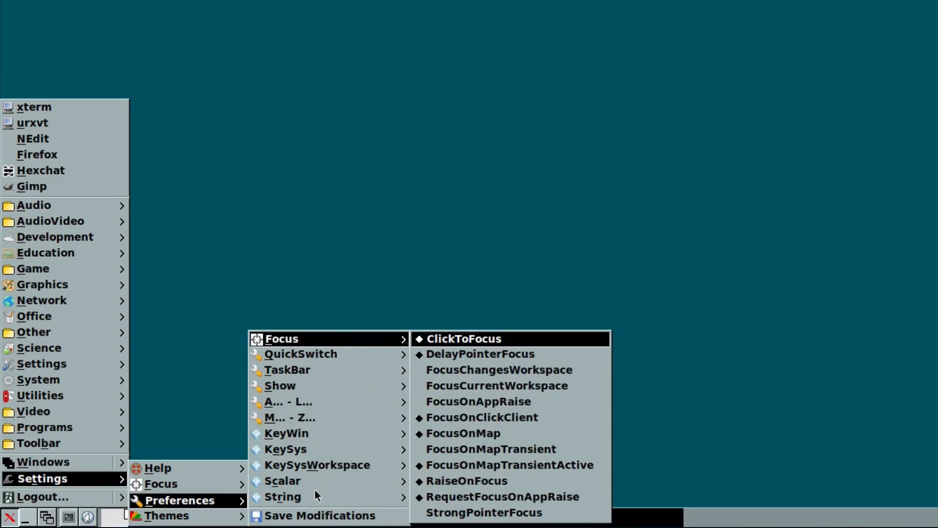
mouse_move(185, 505)
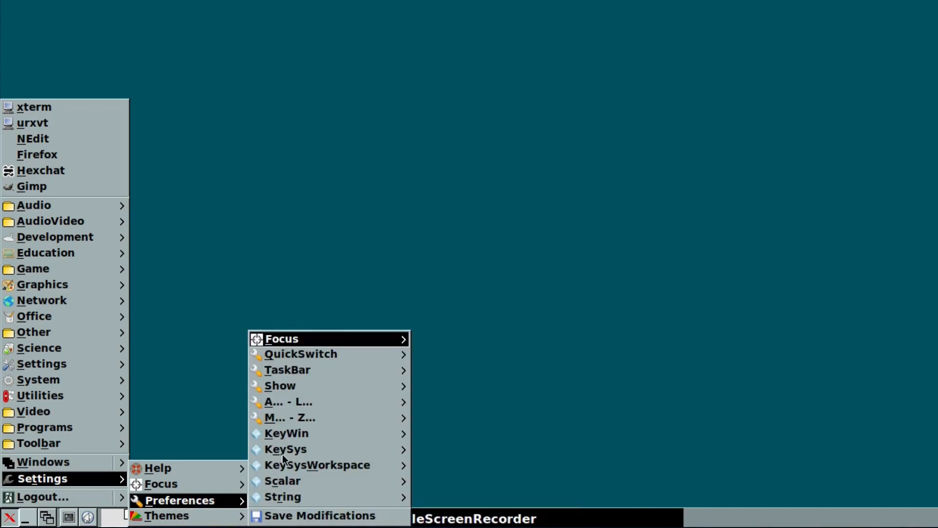
mouse_move(288, 360)
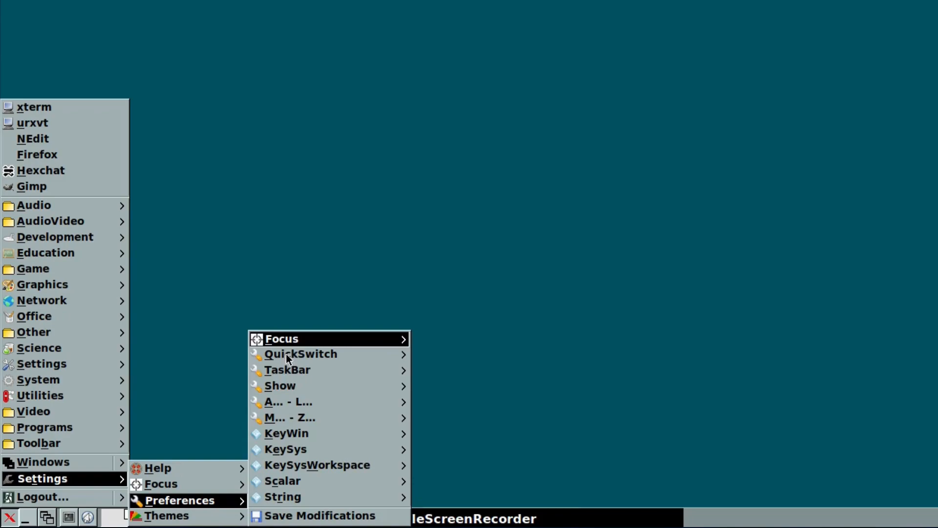
mouse_move(287, 370)
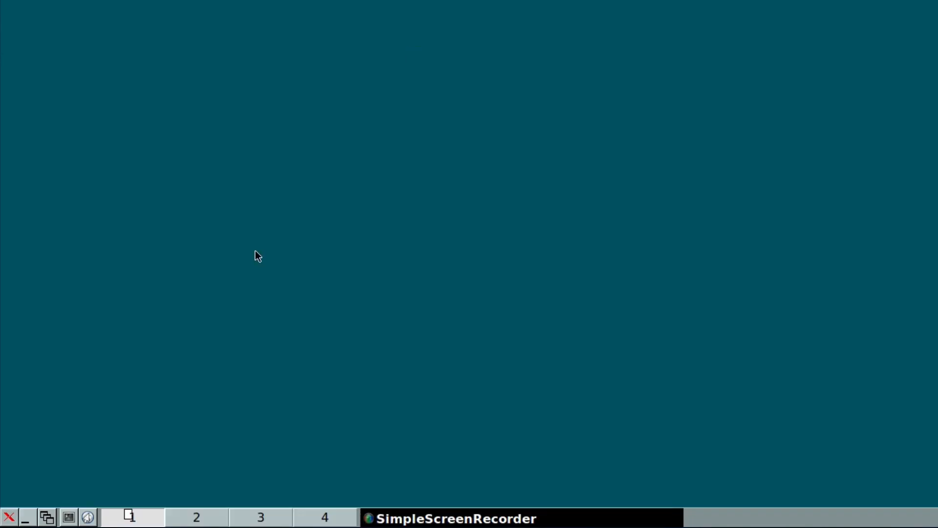
mouse_move(230, 225)
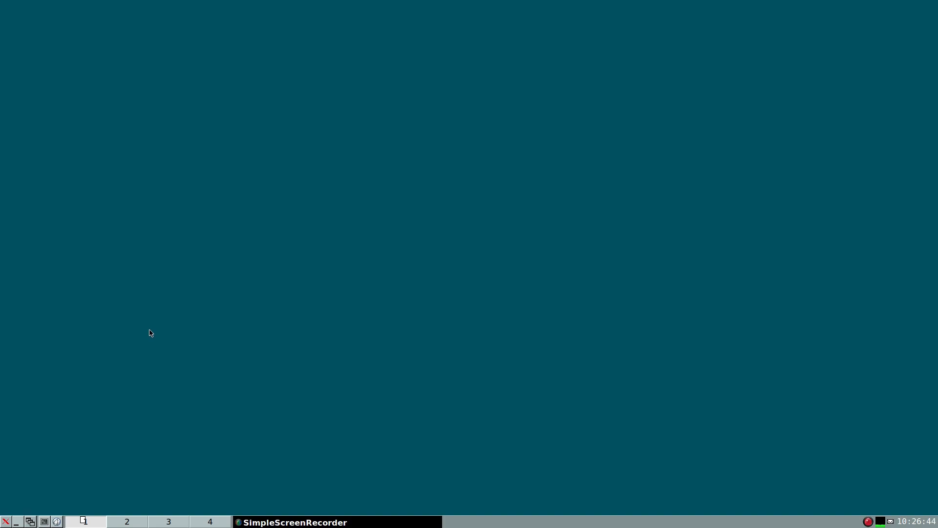
- Bring up the desktop right-click menu to reach the window list and xterm launcher
right_click(151, 333)
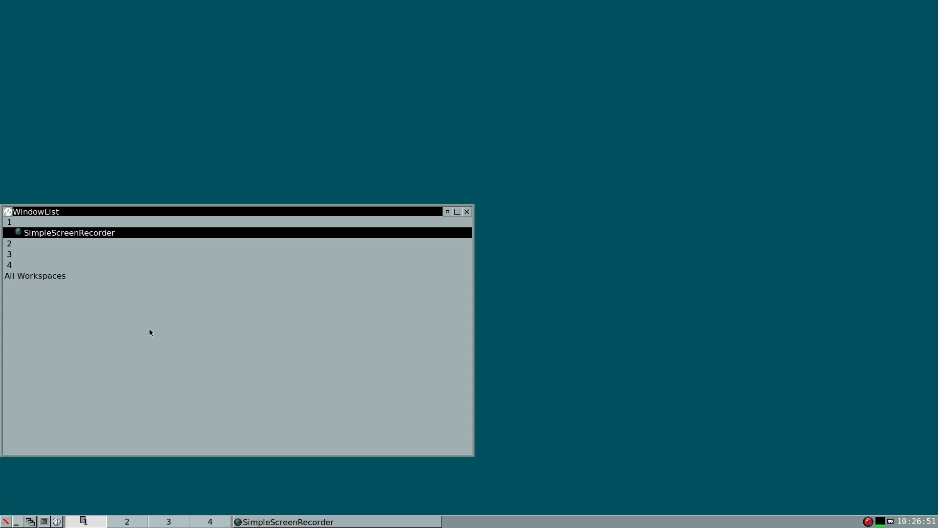
mouse_move(467, 211)
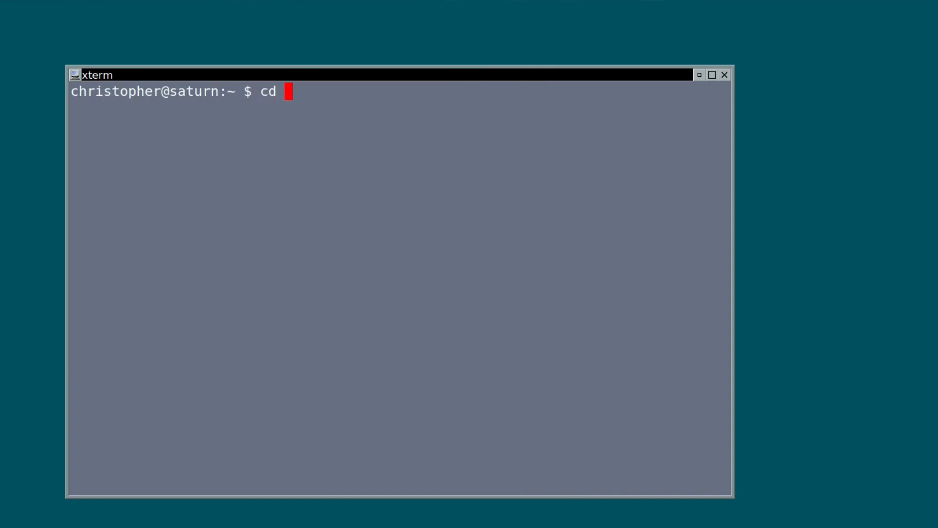
- In the .icewm folder, view the theme file showing Theme=warp3x/default.theme, then leave the editor
text(.icewm)
text(ls)
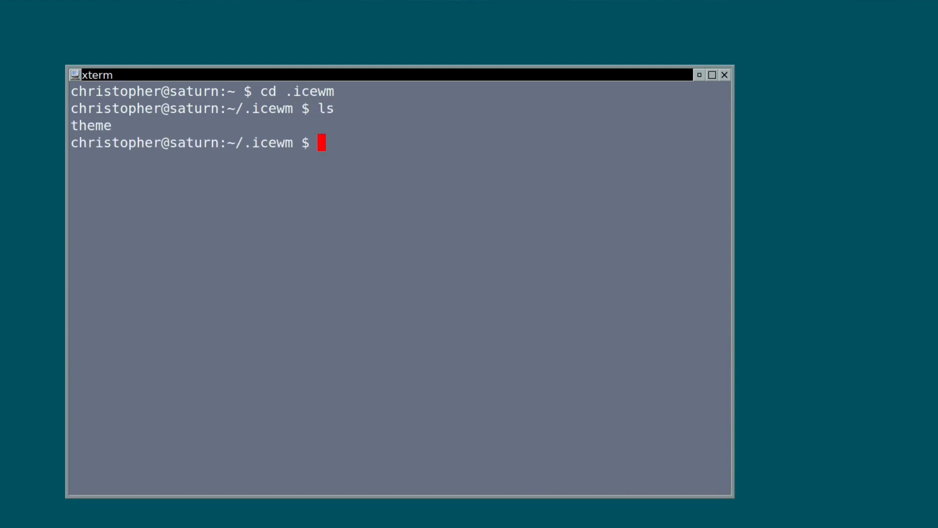
text(edit th)
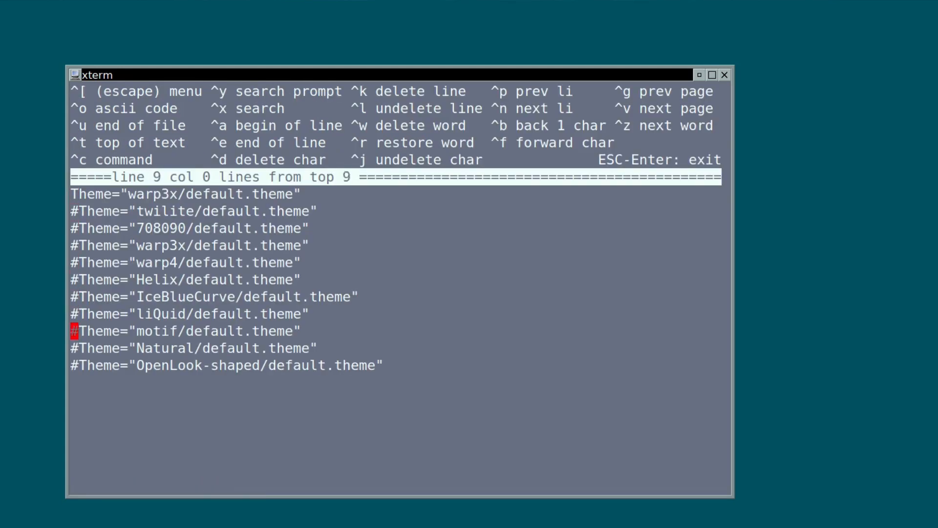
key(ctrl+t)
text(ls)
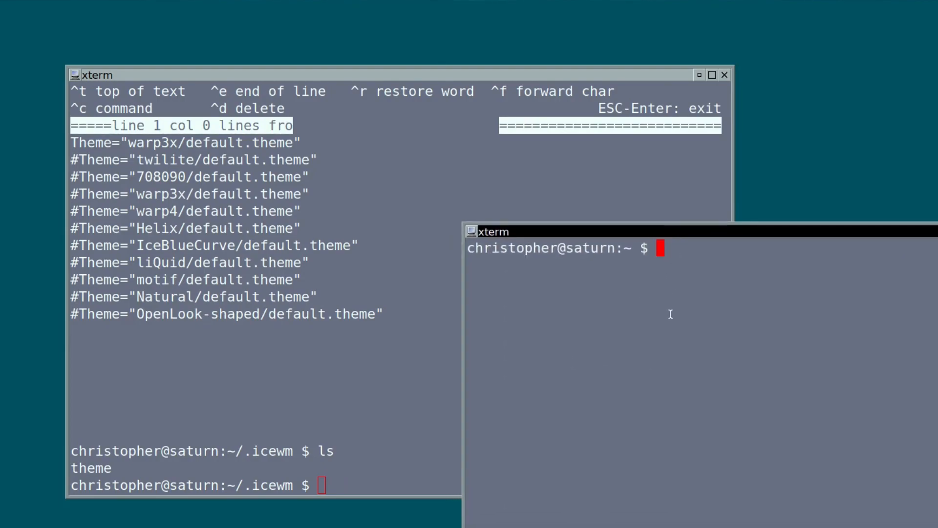
- Change to /usr/local/share/icewm, list its contents and edit the system menu file
text(cd /u)
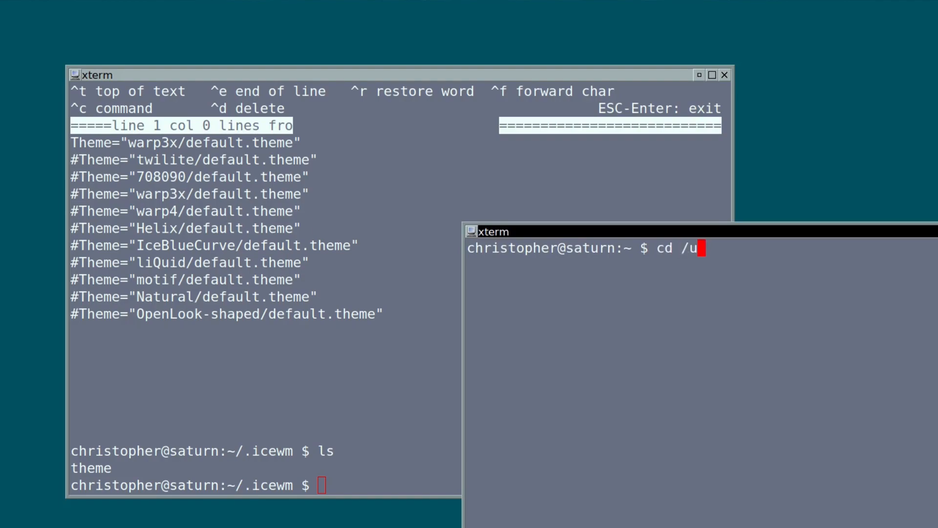
text(sr/local)
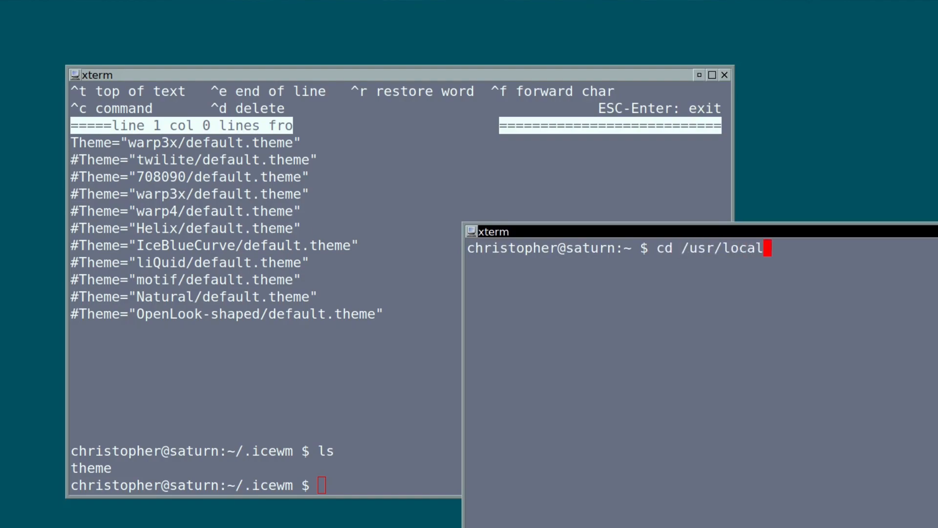
text(/share/icewm)
text(ed)
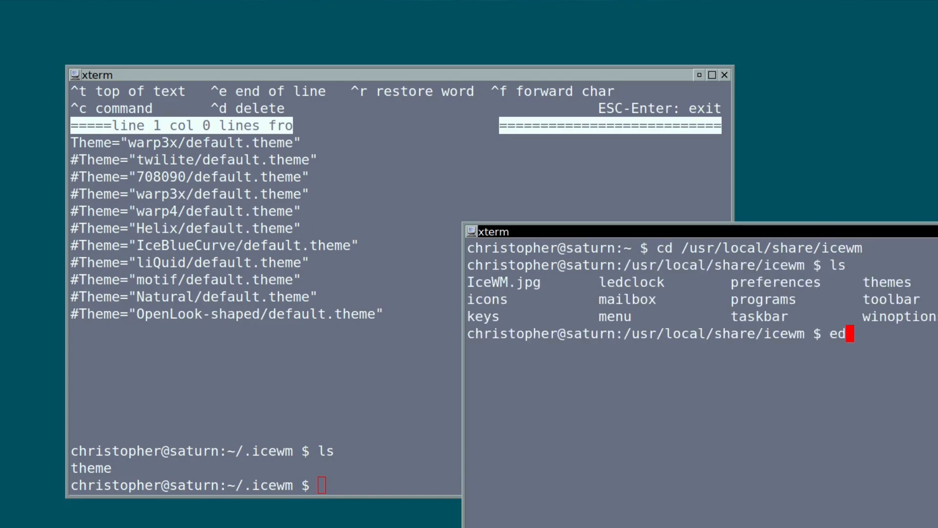
text(it)
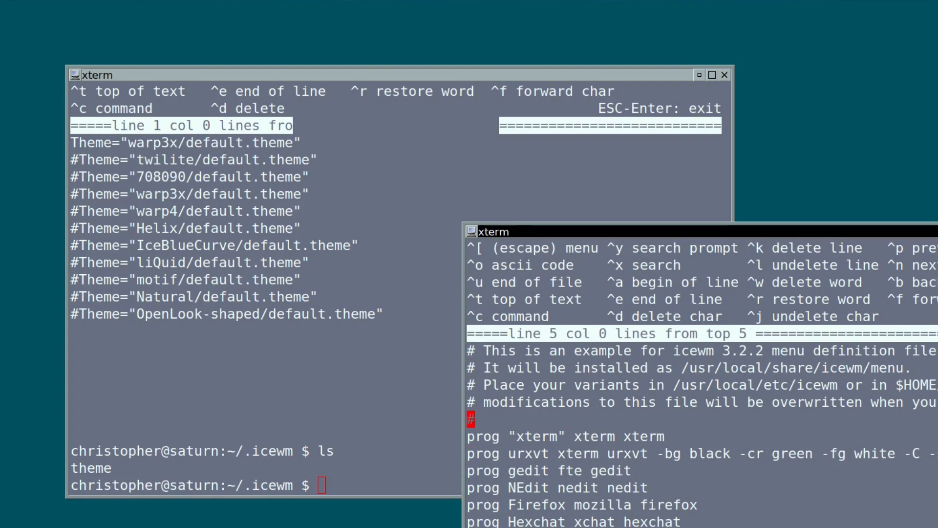
mouse_move(434, 515)
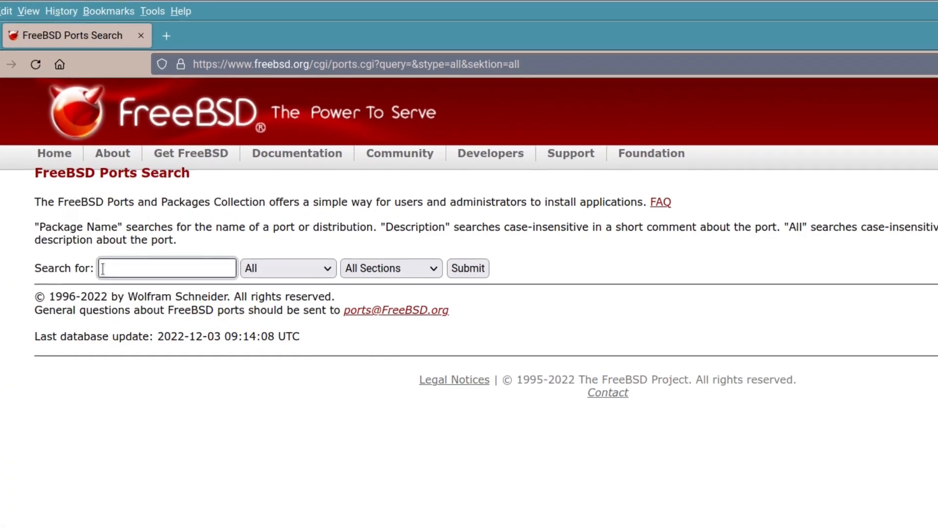
- Search FreeBSD Ports for 'icewm' and submit the query
text(icewm)
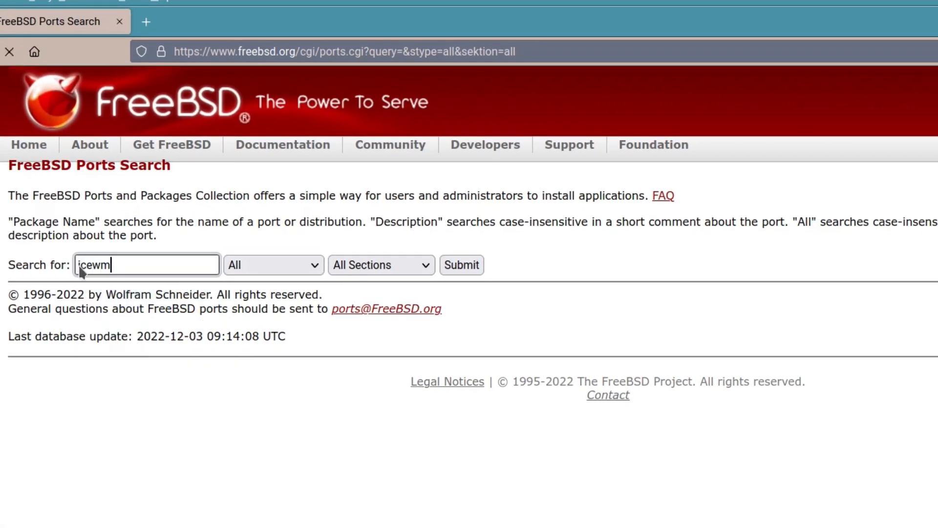
click(461, 265)
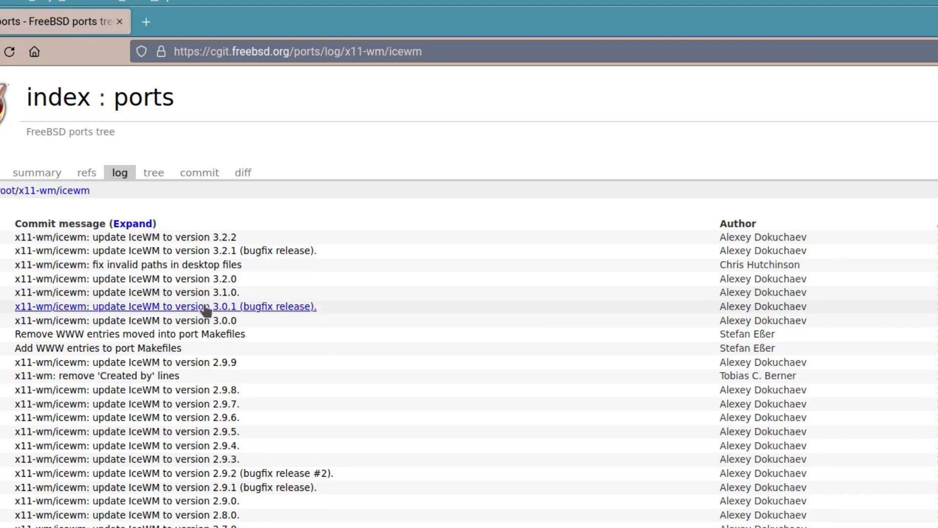
mouse_move(451, 222)
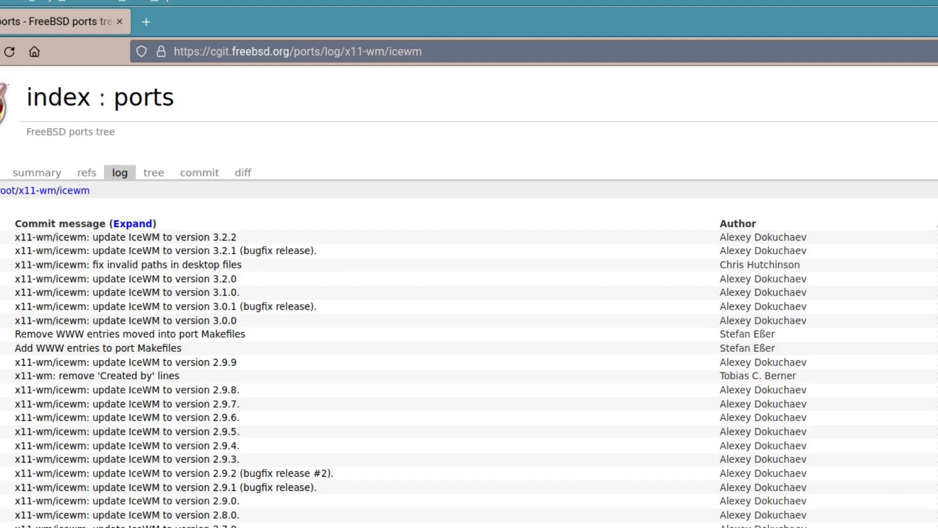
- Scroll down through the x11-wm/icewm commit log of IceWM version updates
scroll(down, 3)
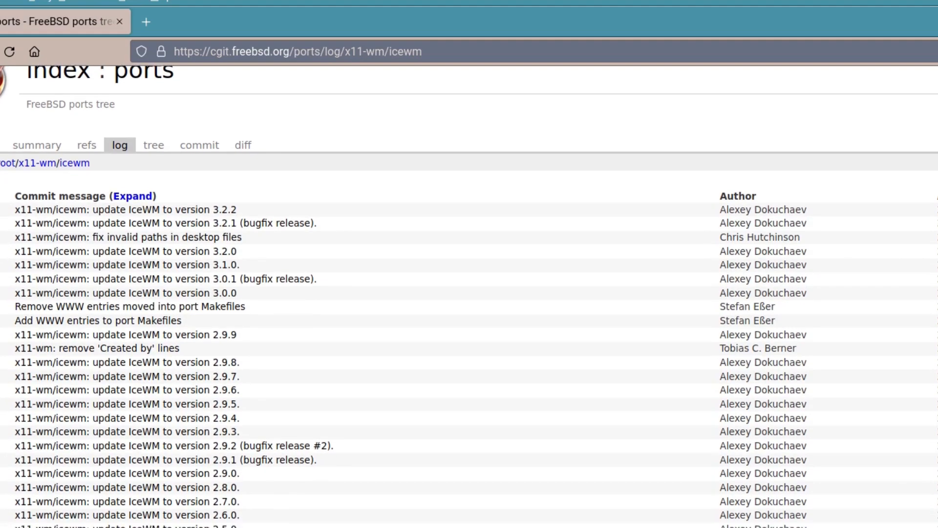
scroll(down, 3)
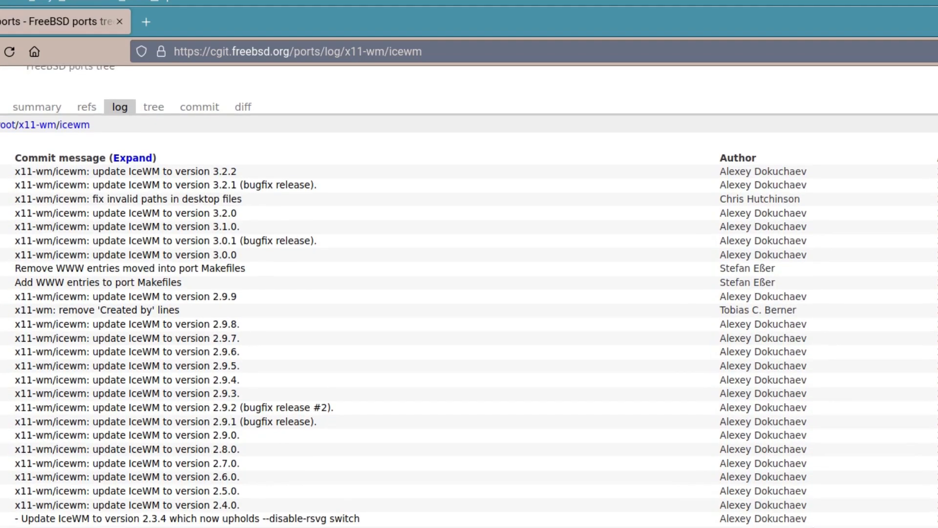
scroll(down, 3)
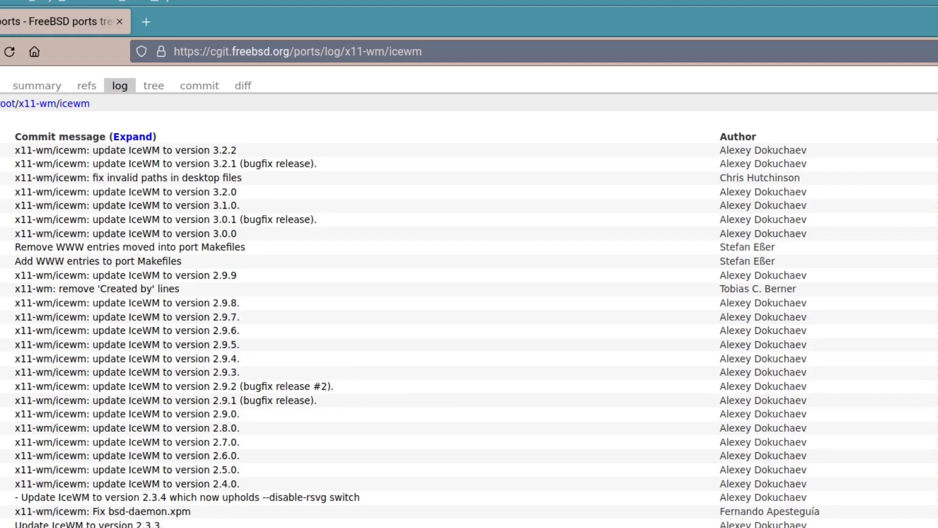
scroll(down, 3)
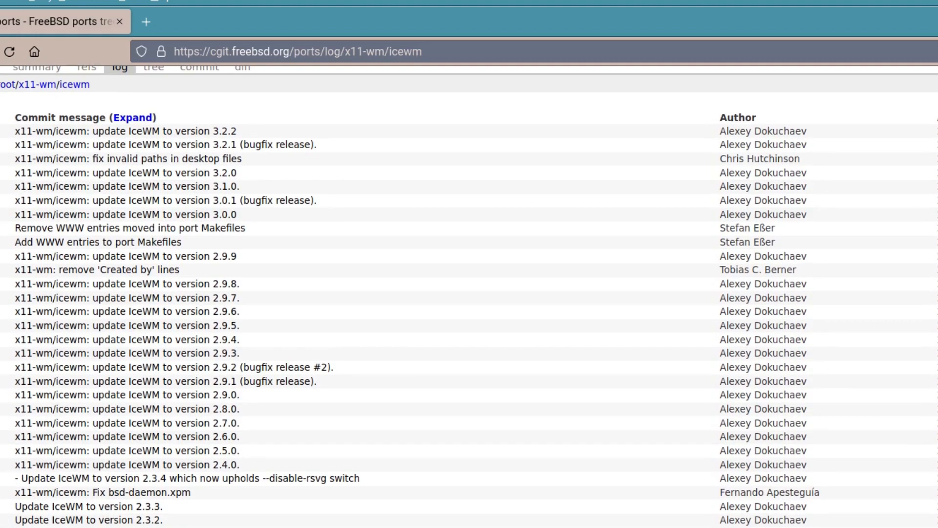
scroll(down, 3)
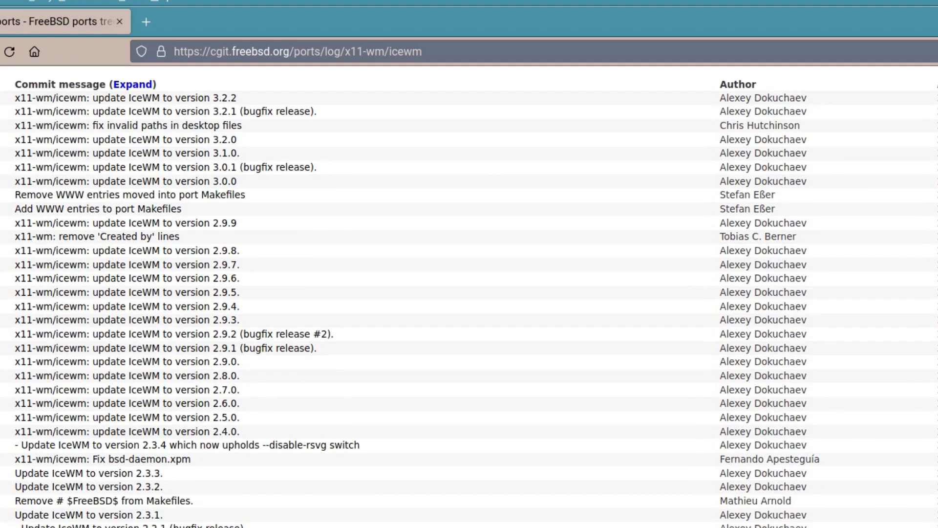
scroll(down, 3)
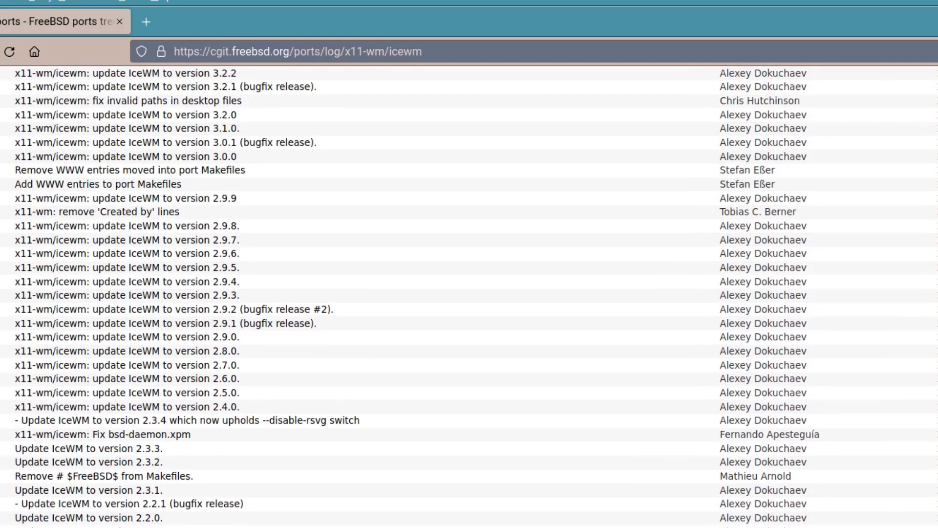
scroll(down, 3)
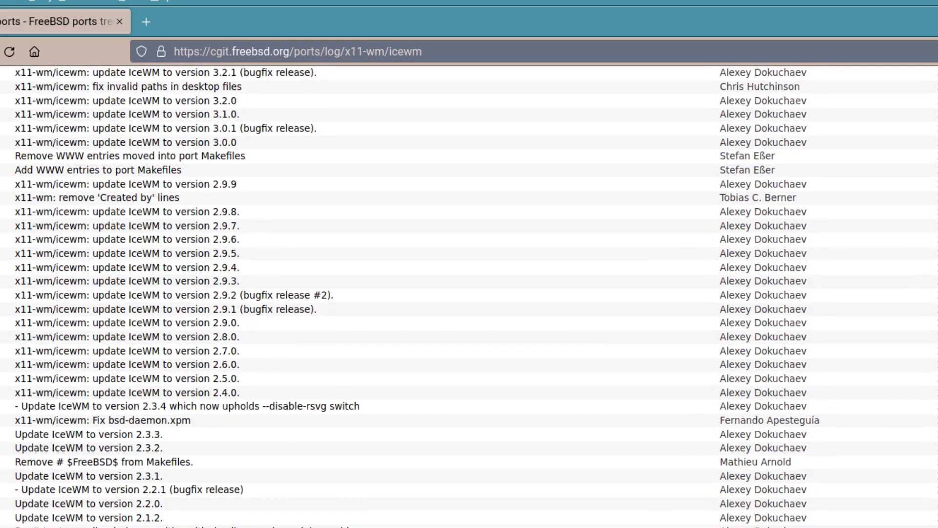
scroll(down, 3)
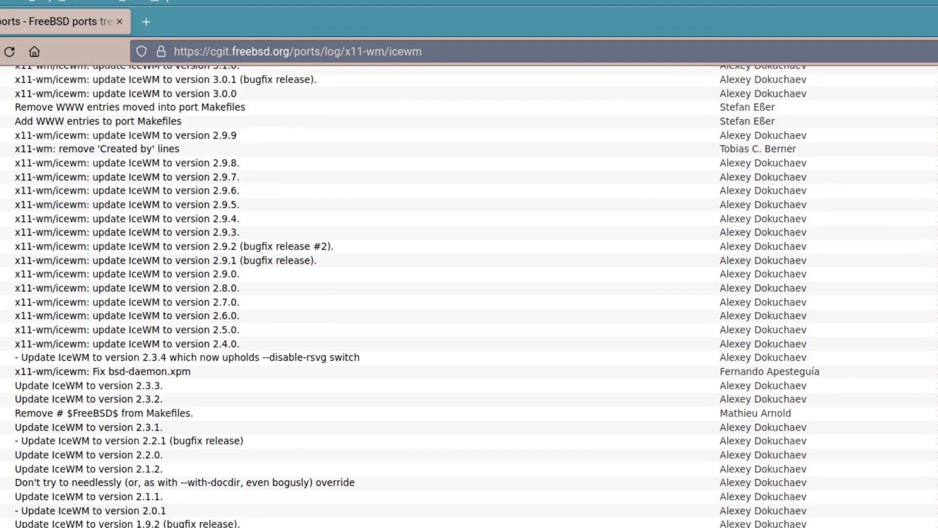
scroll(down, 3)
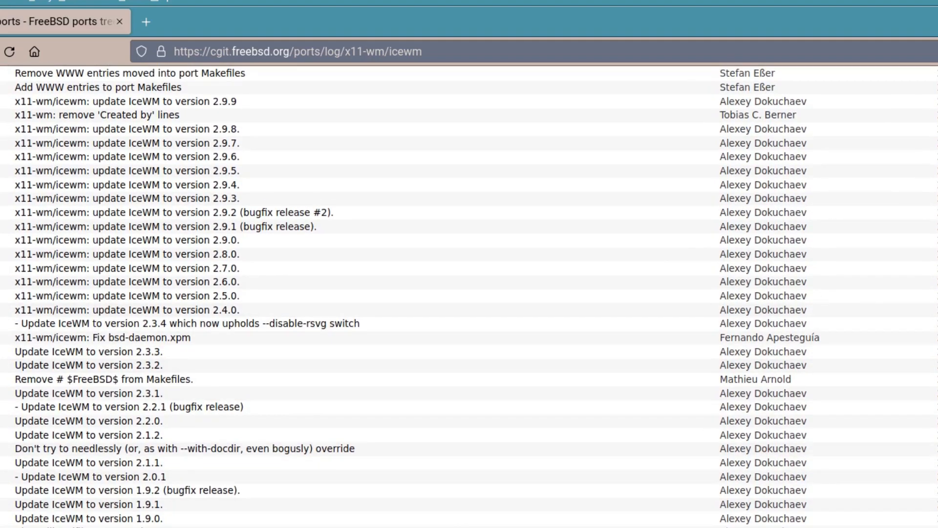
mouse_move(711, 511)
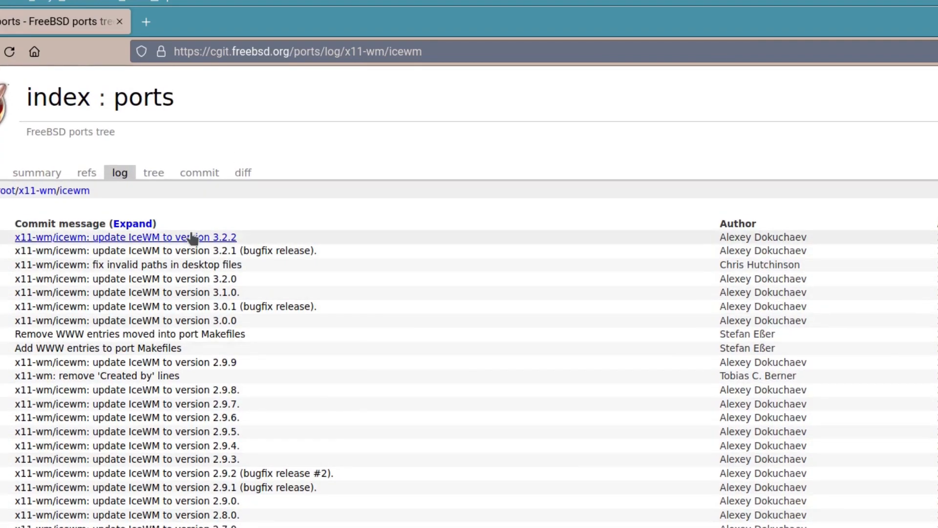
- View the 'update IceWM to version 3.2.2' commit, then return to the icewm ports search results
click(125, 236)
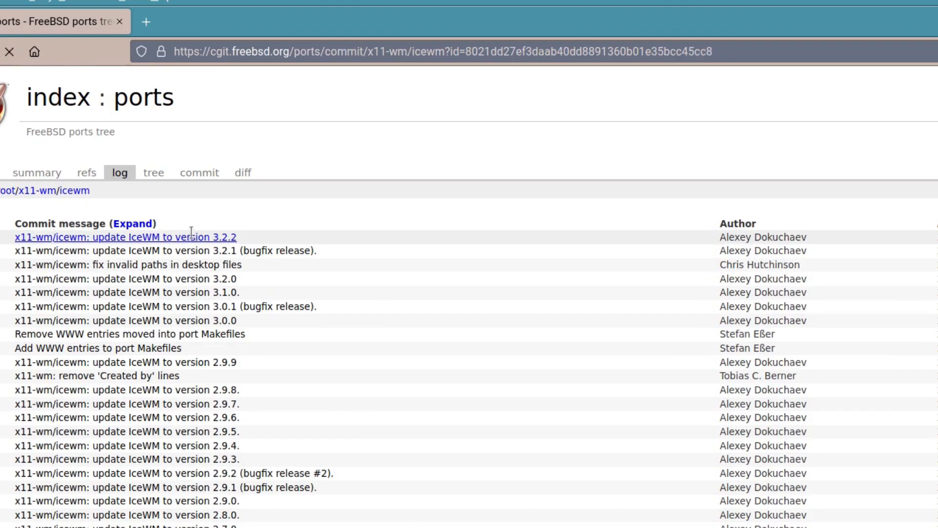
click(125, 237)
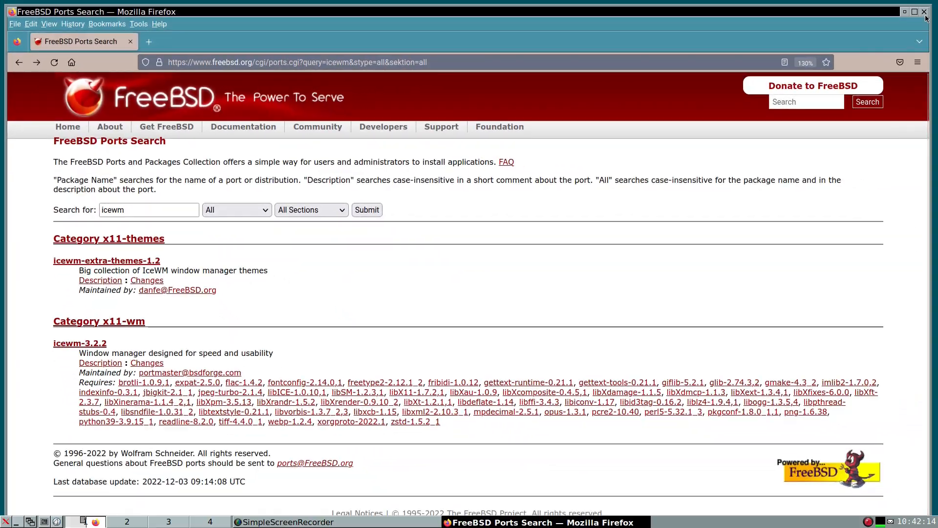
- Close the Firefox window, leaving the empty teal IceWM desktop
click(924, 11)
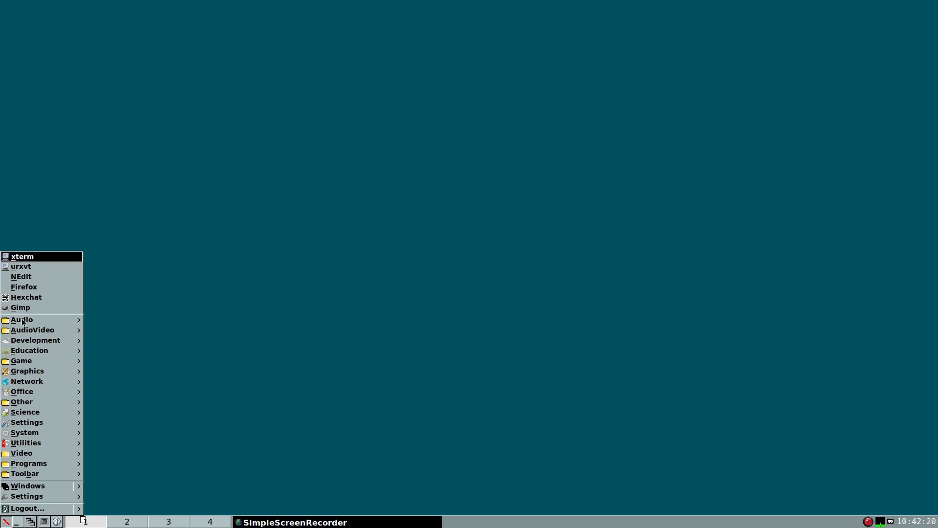
mouse_move(22, 361)
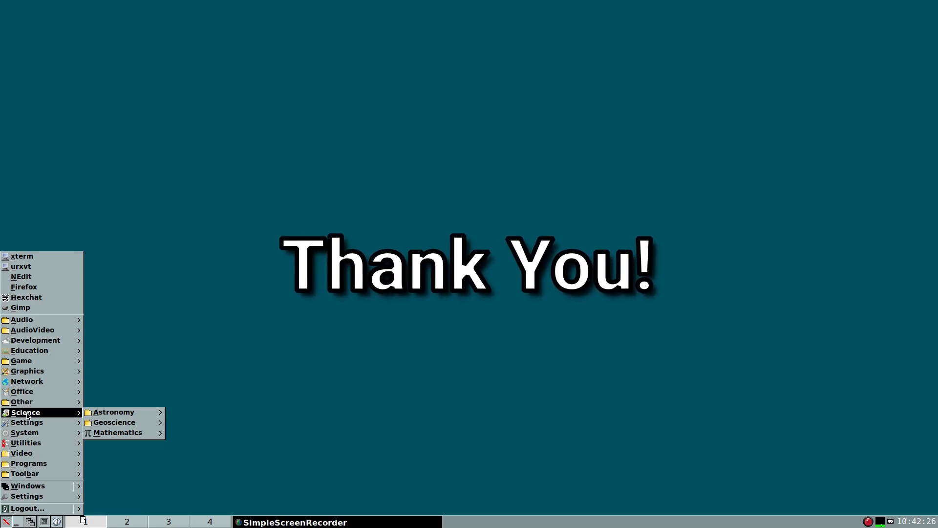
- Launch a new xterm window with an empty shell prompt from the start menu
click(21, 256)
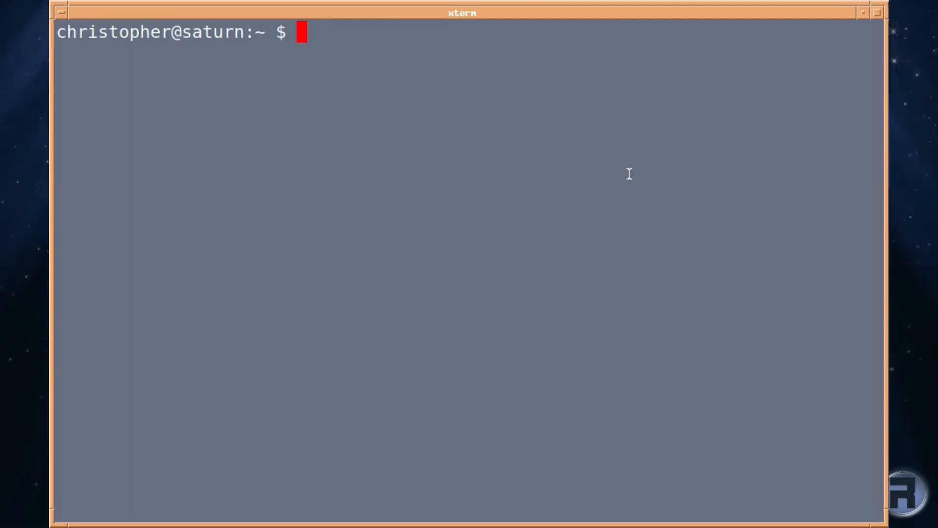
- Run rsfetch, then rsfetch --cpu to show the CPU readout
text(rsfetch)
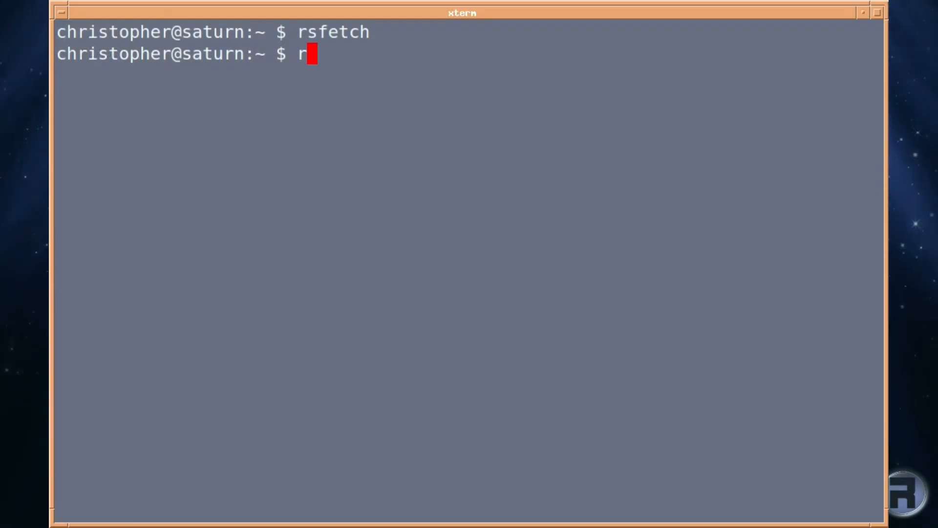
text(sfetch --)
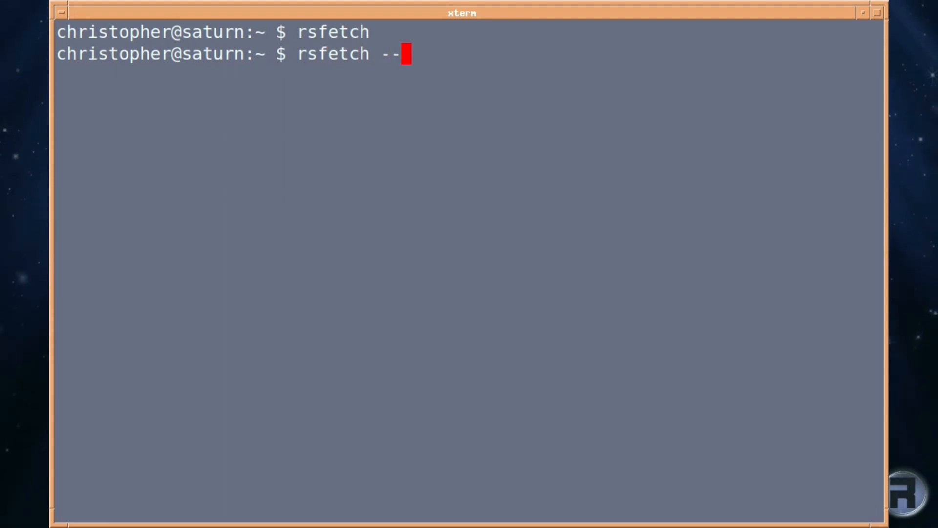
text(cpu)
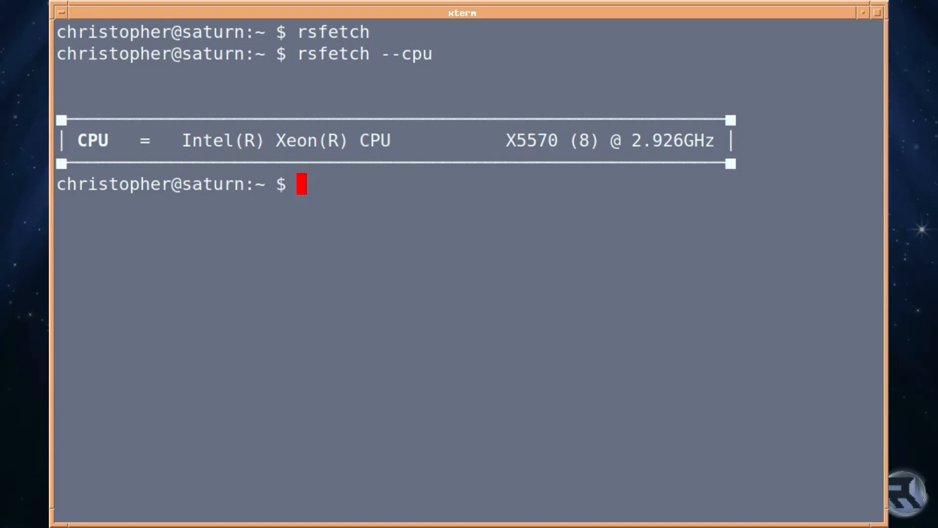
- Run rsfetch --cpu --distro showing FreeBSD 13.1 and the CPU, try --logo, and clear the screen
text(rsfetch --cpu --)
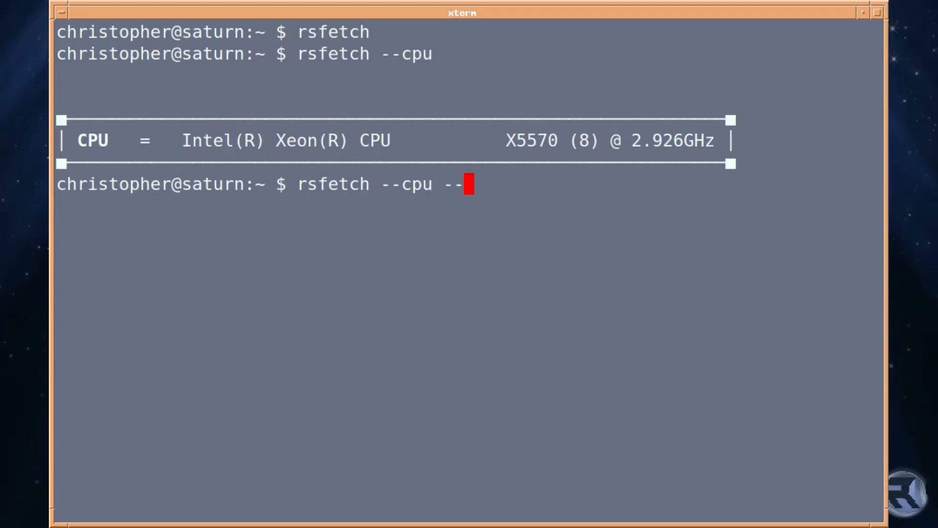
text(distro)
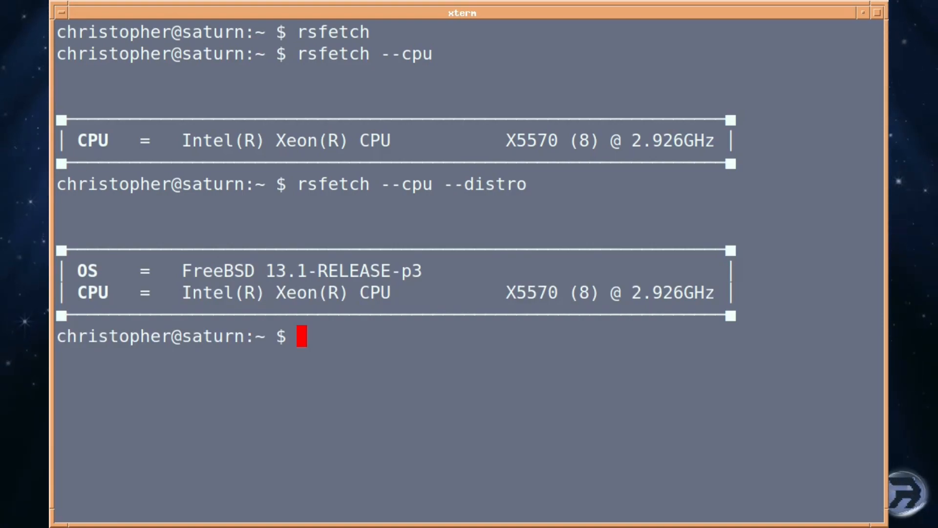
text(rsfetch --cpu --distro)
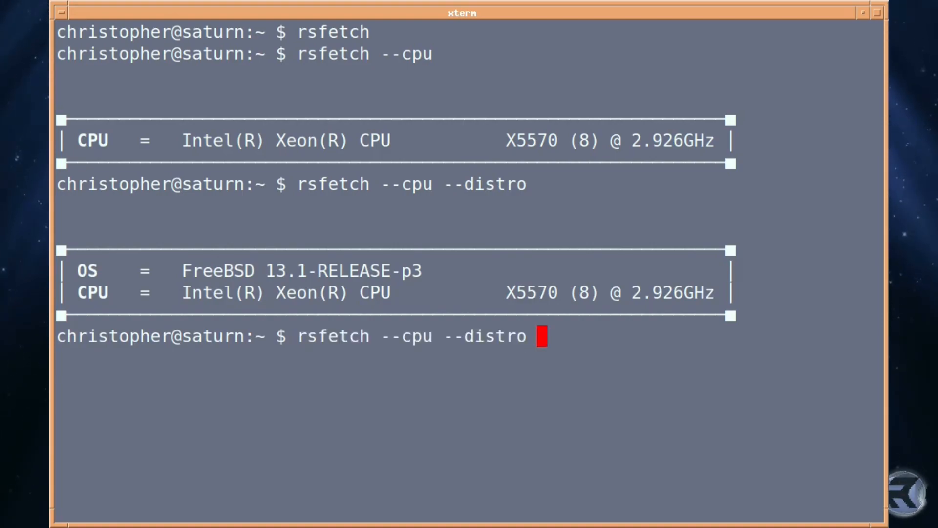
text(--)
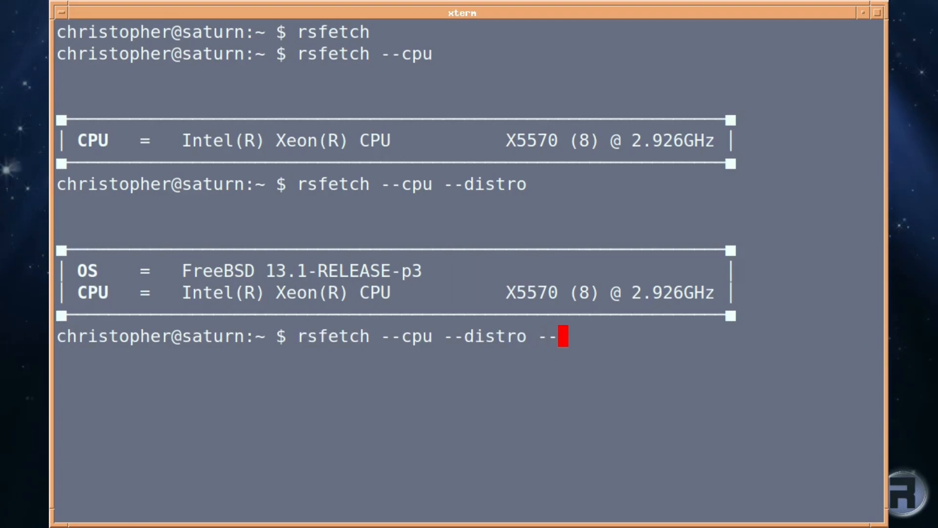
text(--logo)
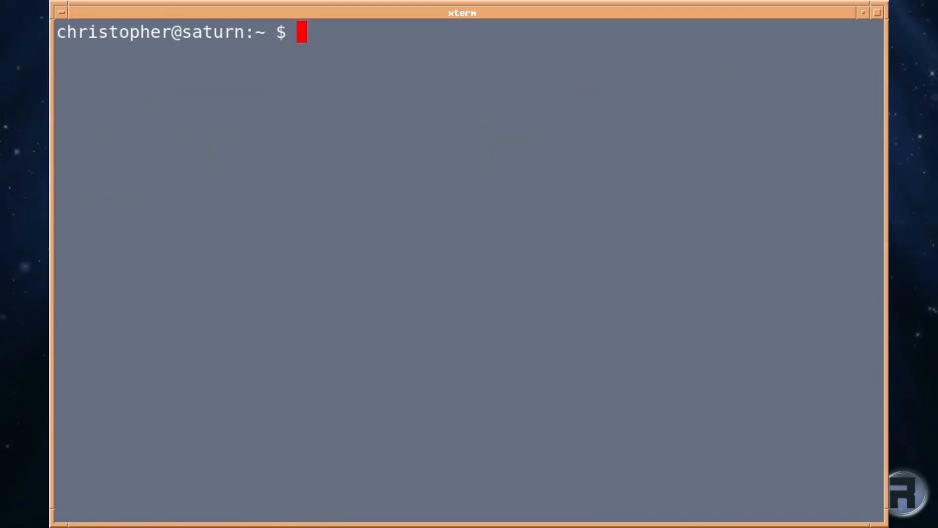
- Run rsfetch -Pdlr then rsfetch -PdlrN to show the logo and full system readout
text(rs)
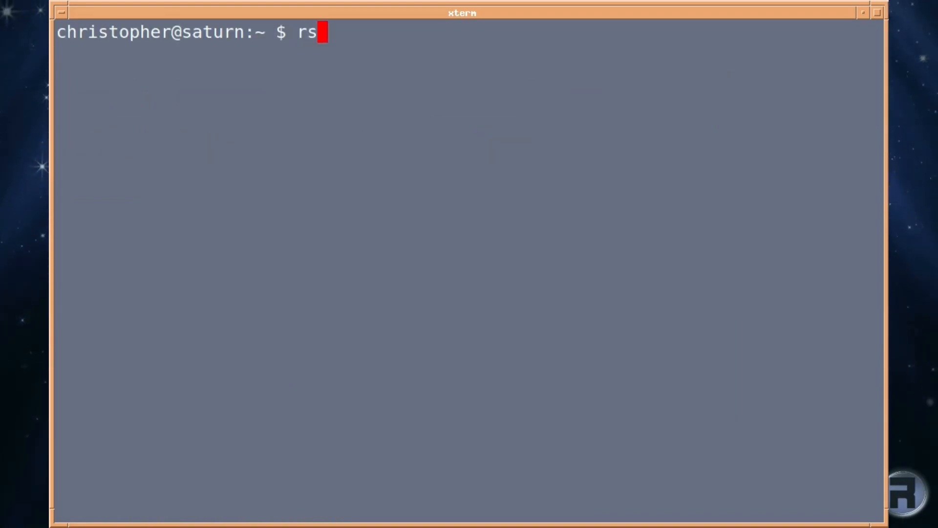
text(fetch)
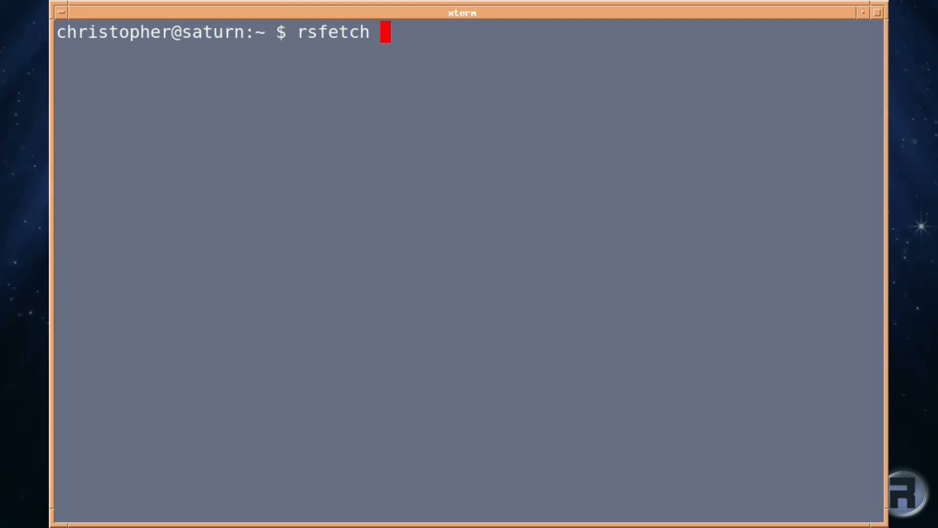
text(-Pdlr)
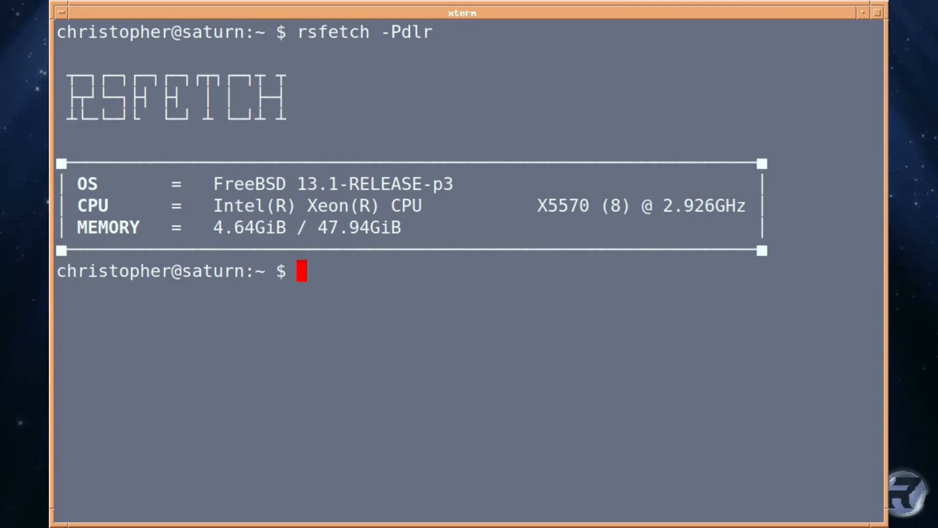
text(rsfetch -PdlrN)
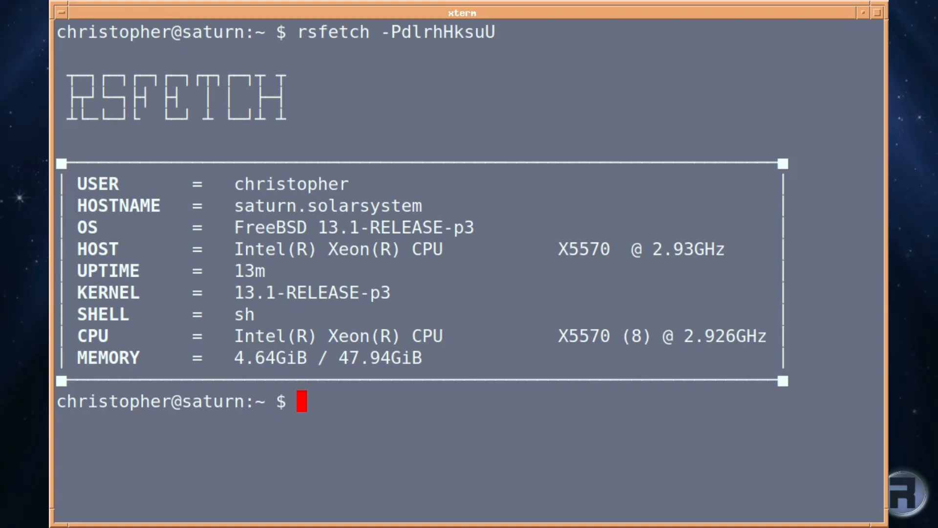
mouse_move(669, 204)
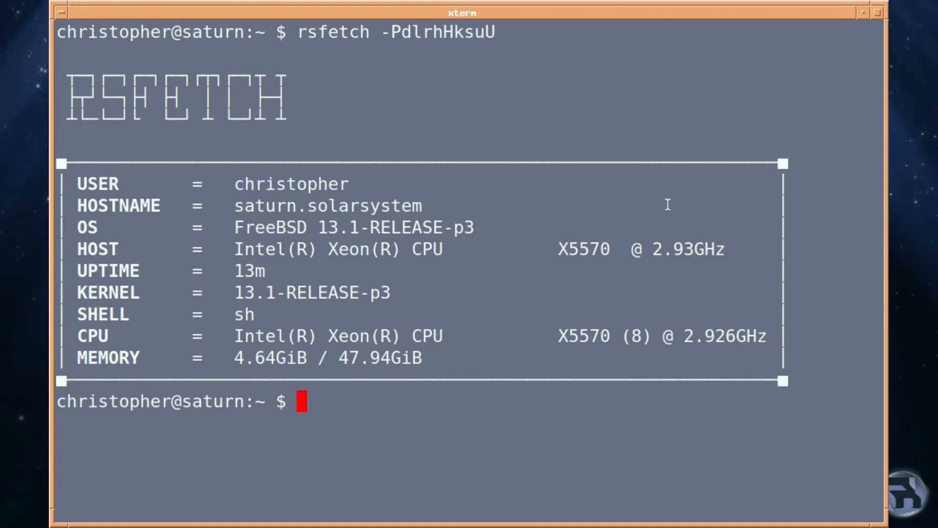